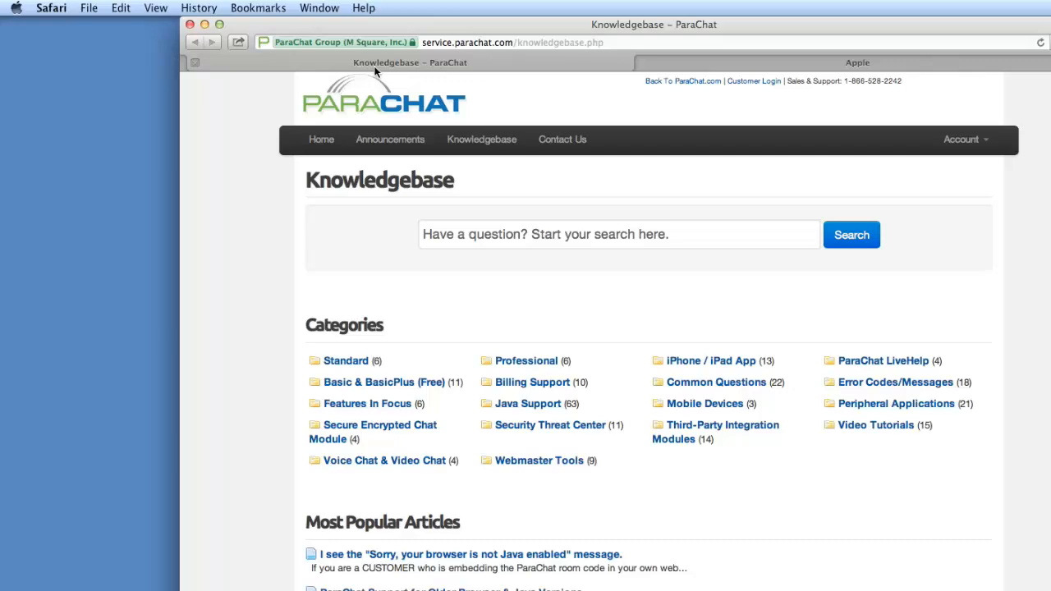
Step: Open Software Update from the Apple menu to show the Java for OS X 2012-005 update
click(857, 62)
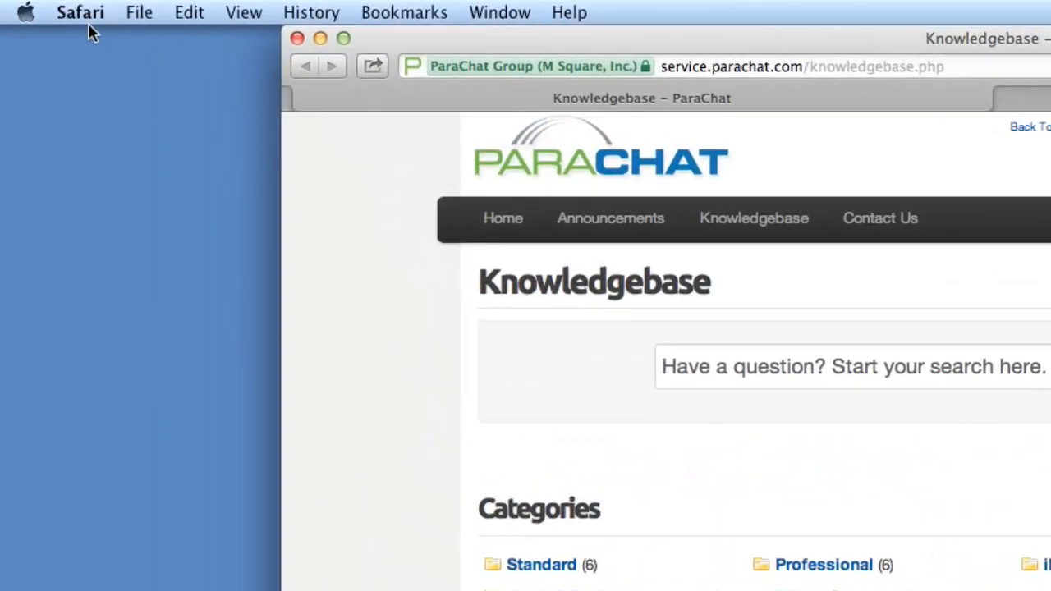
click(25, 12)
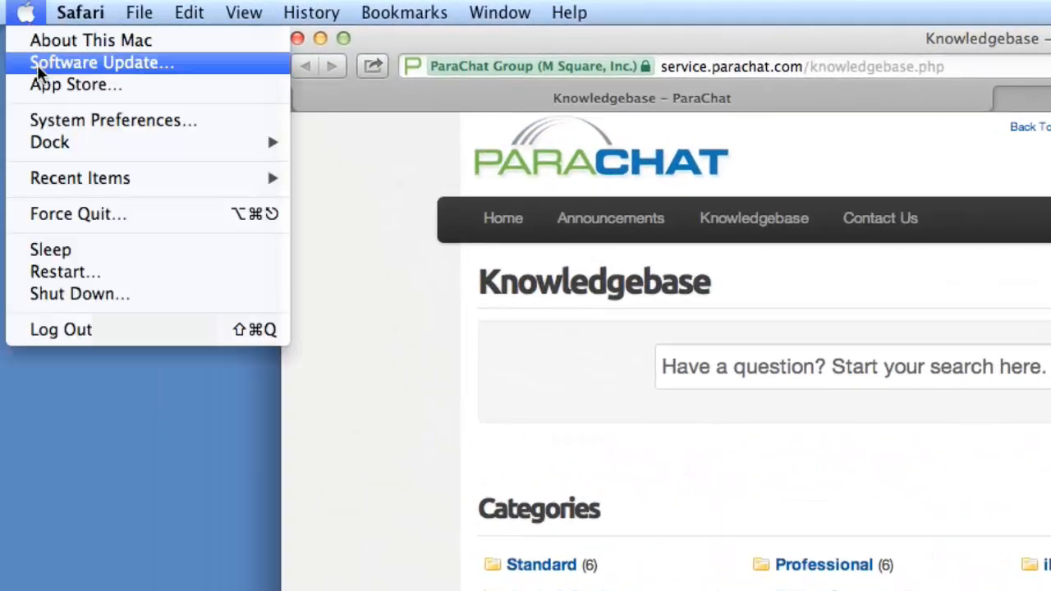
click(76, 84)
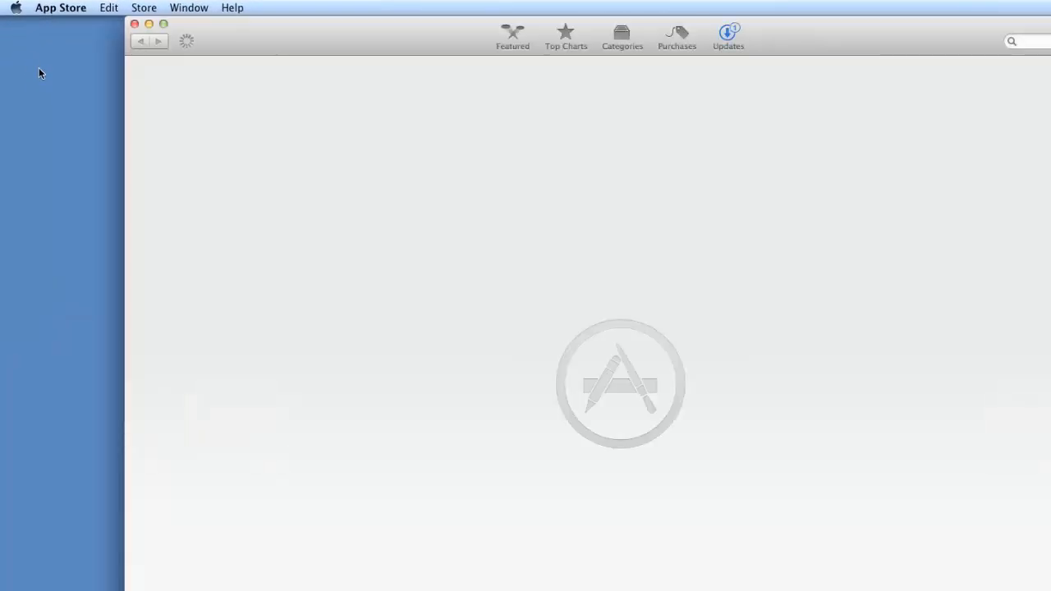
mouse_move(347, 234)
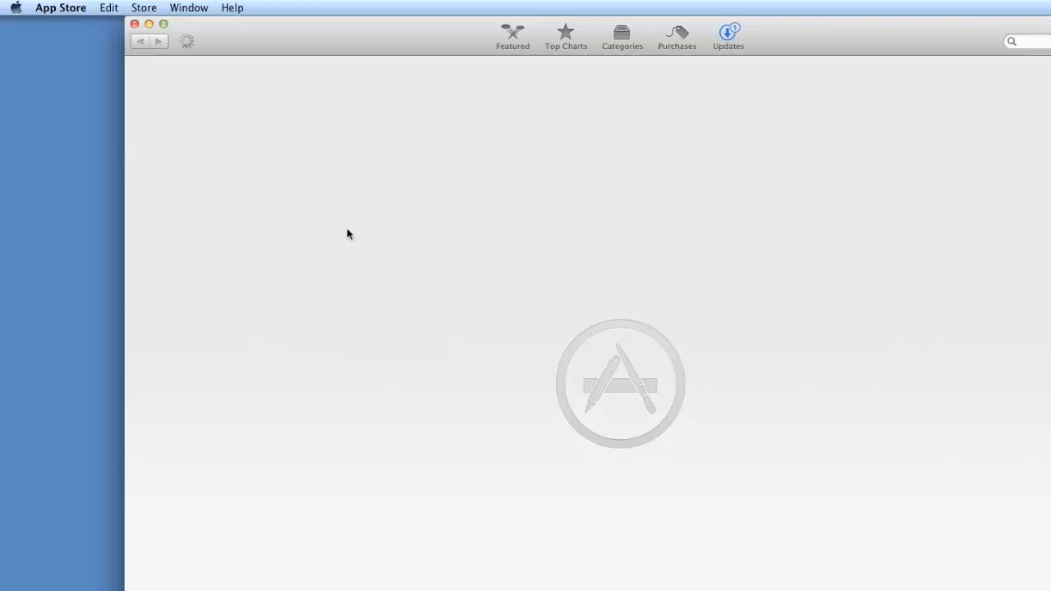
click(728, 37)
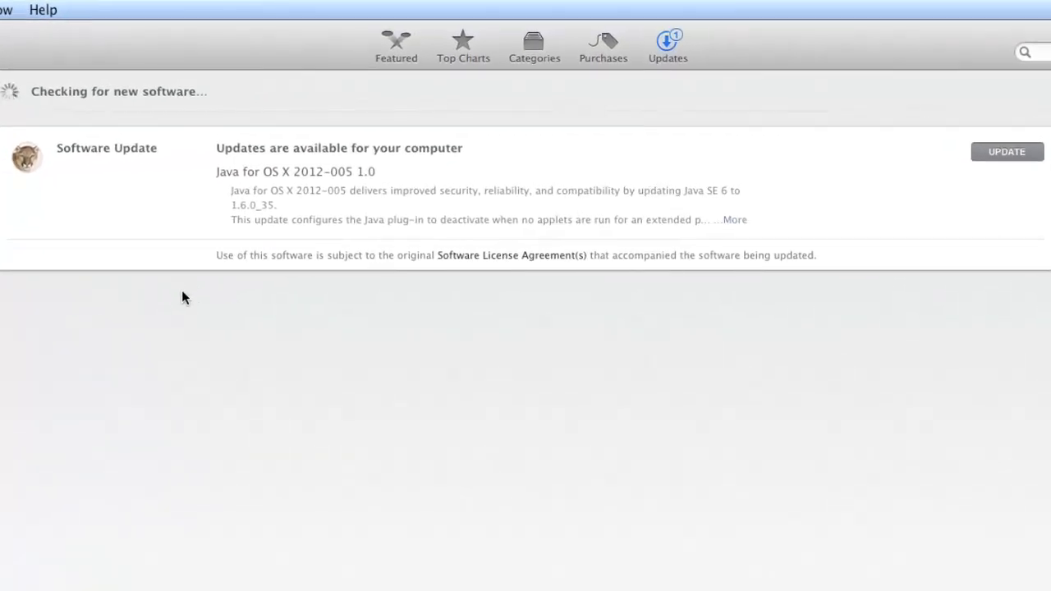
mouse_move(367, 271)
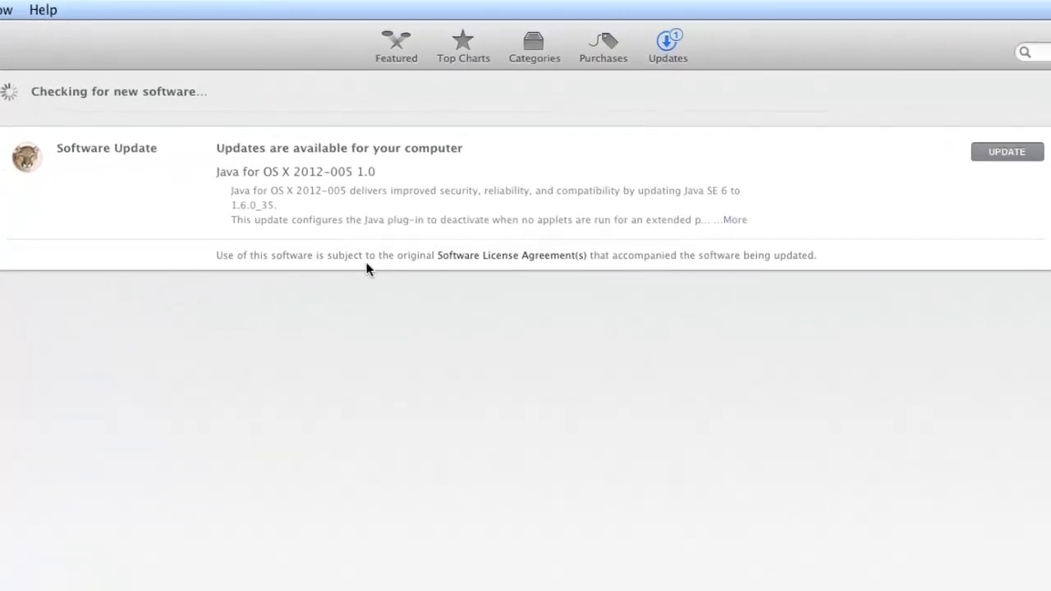
mouse_move(565, 224)
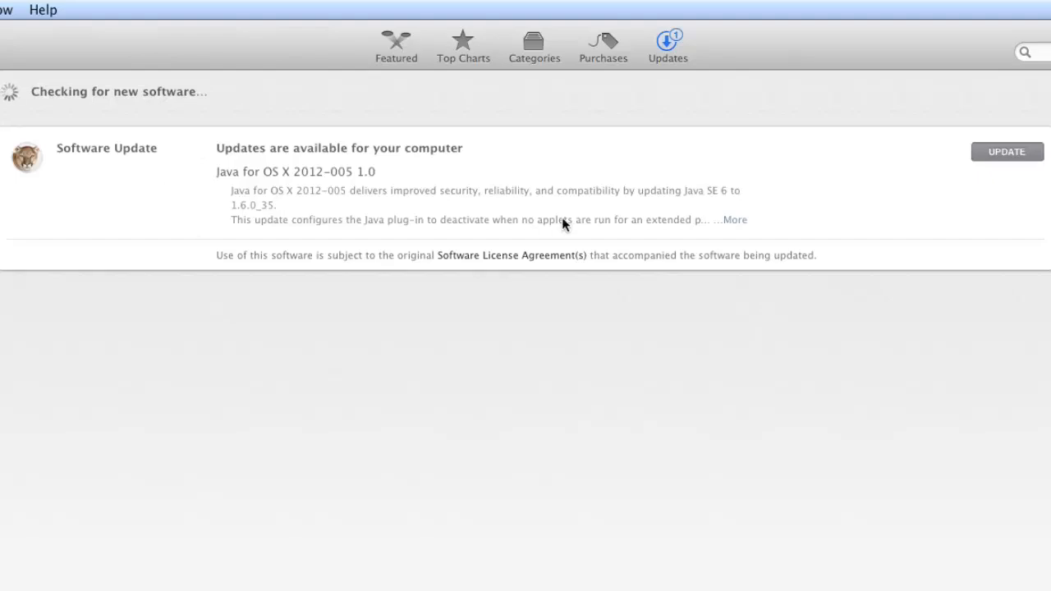
mouse_move(826, 59)
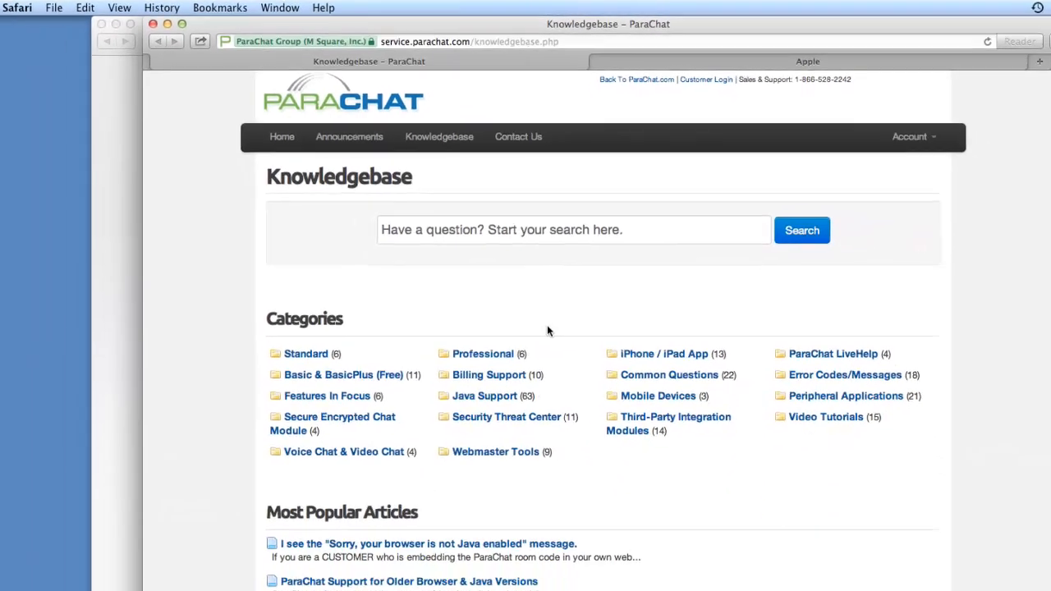
Step: Go to Apple Support's Downloads page on the Apple tab to find Java for OS X 2012-005
click(807, 61)
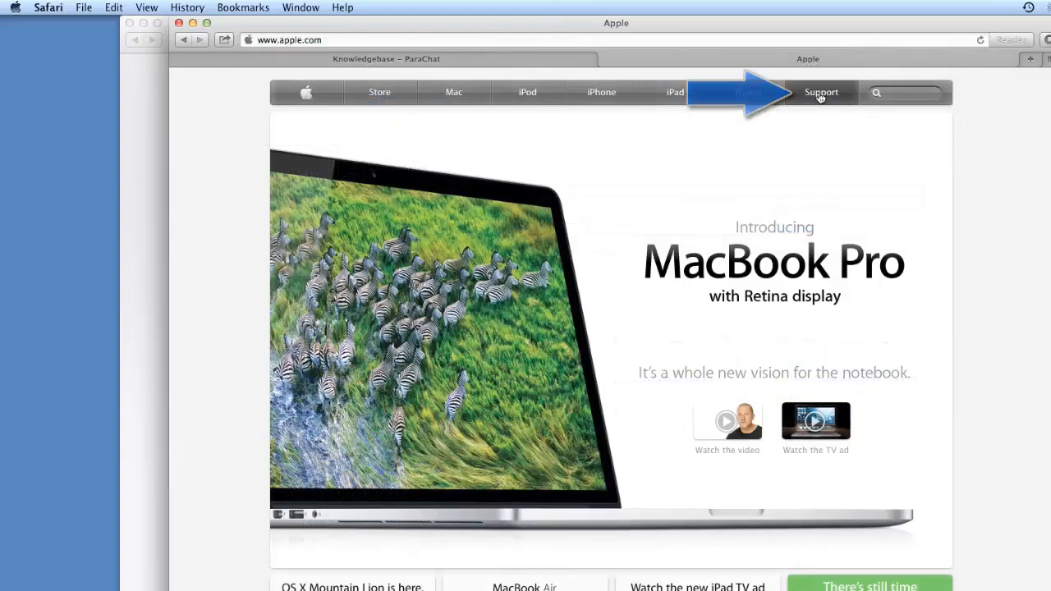
click(821, 92)
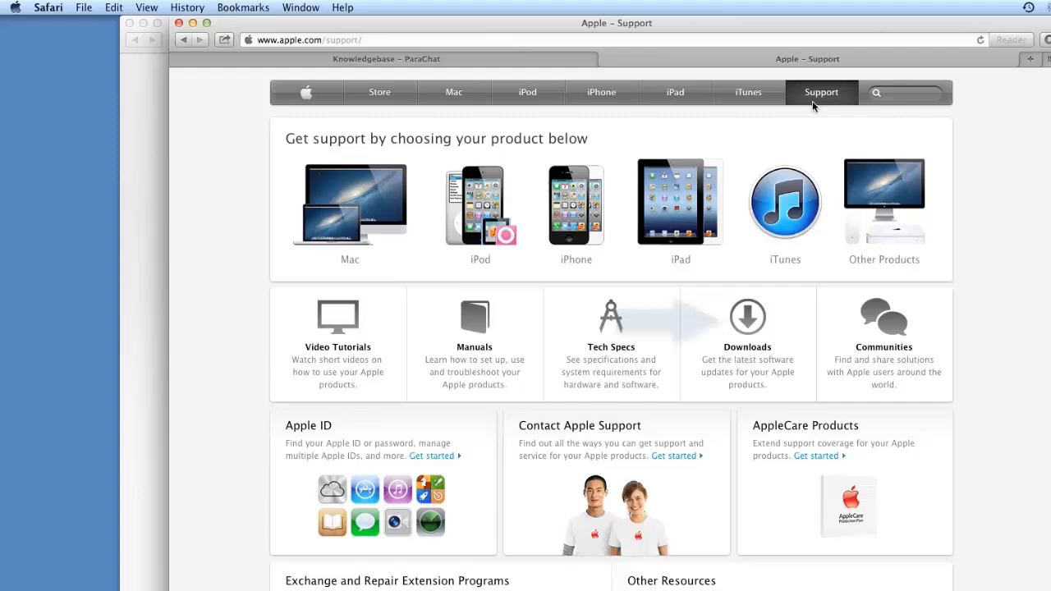
mouse_move(758, 325)
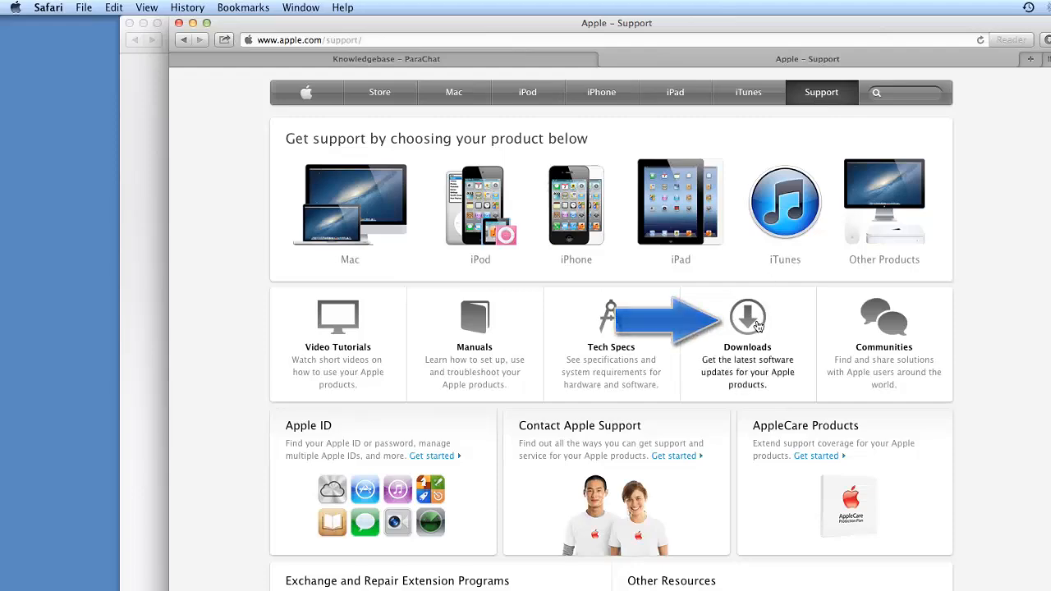
click(748, 317)
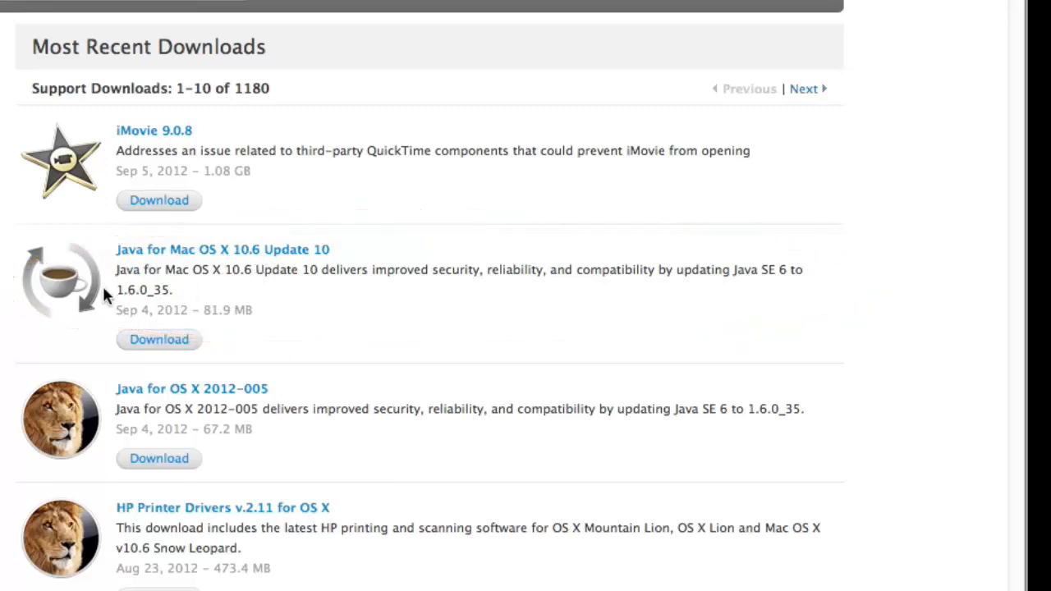
mouse_move(139, 427)
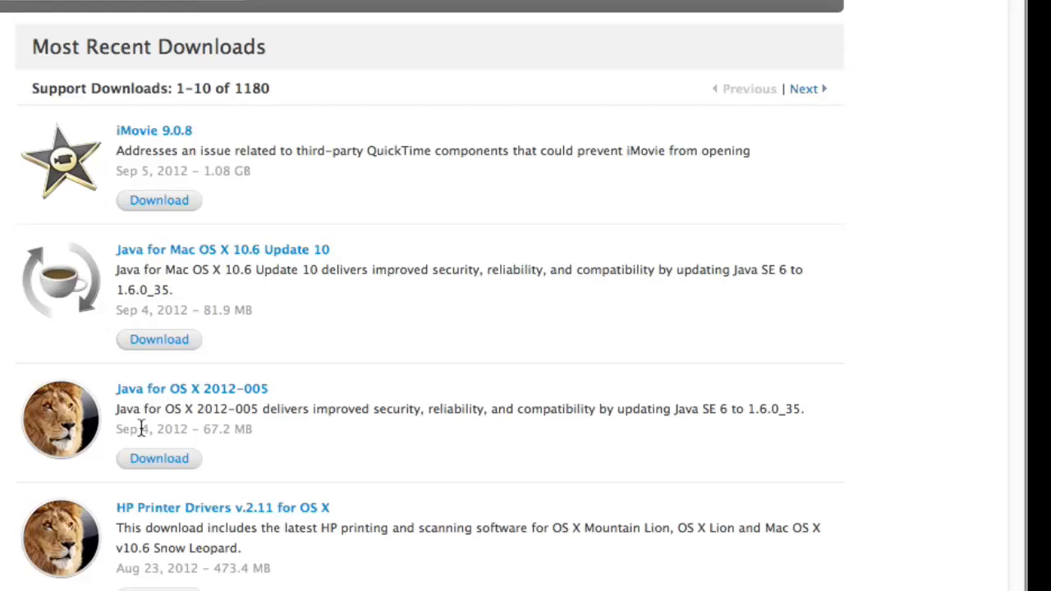
mouse_move(785, 432)
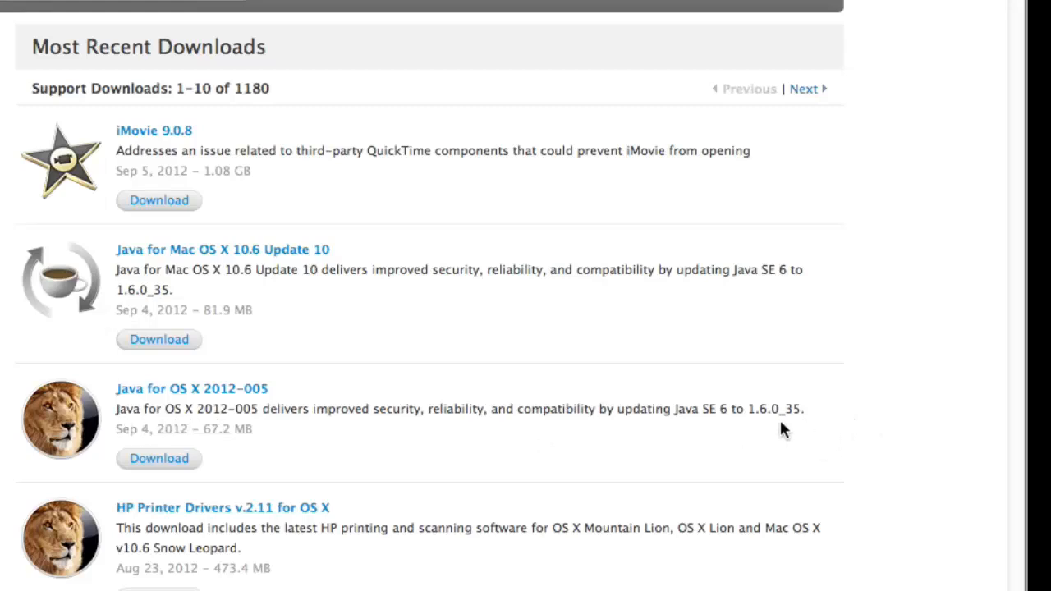
mouse_move(381, 316)
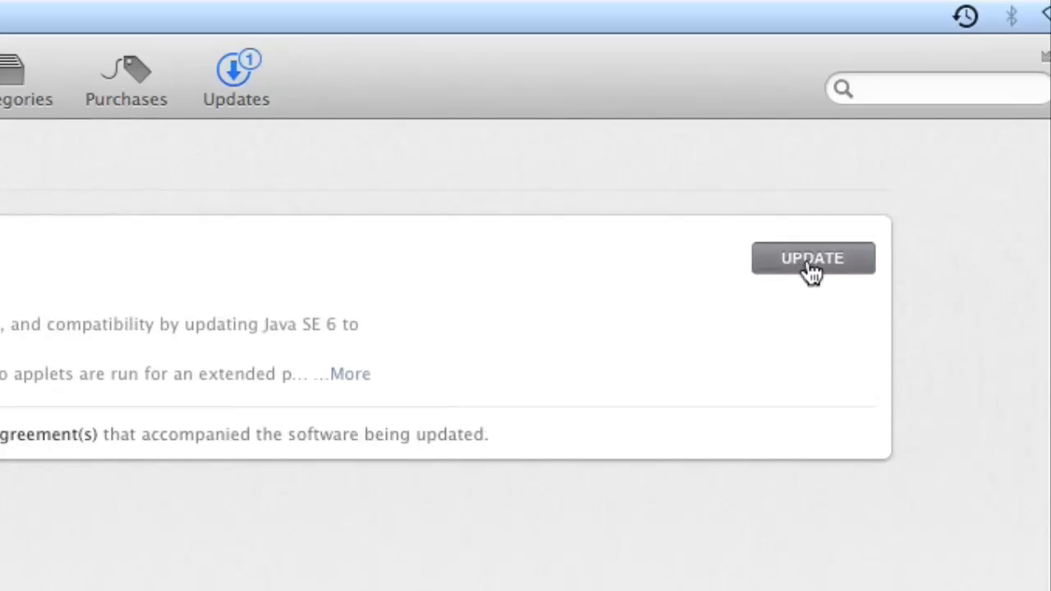
Step: Update Java for OS X 2012-005 in the Updates list until it shows Installed
click(812, 258)
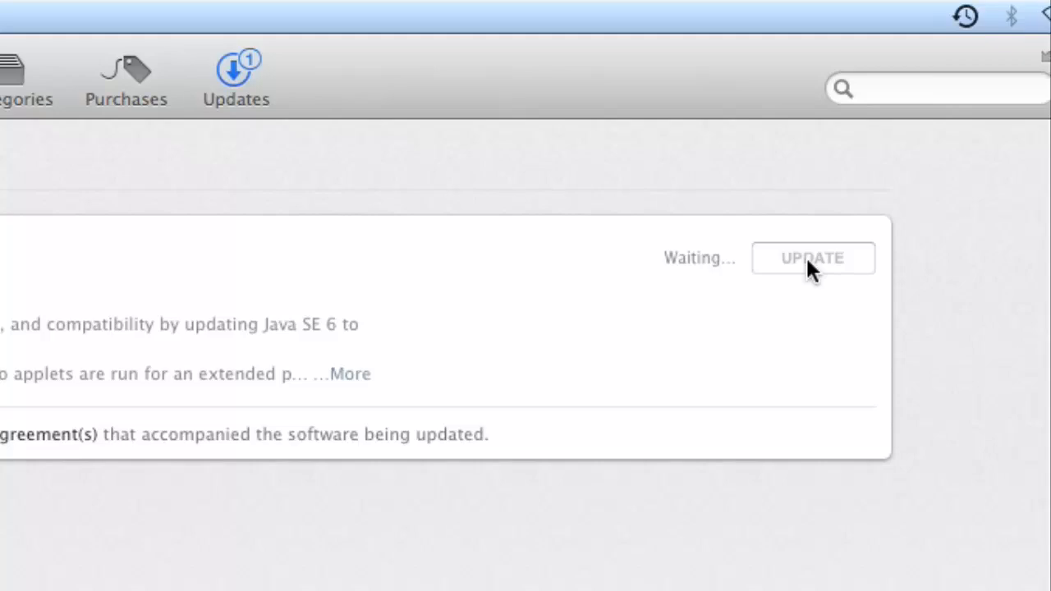
click(811, 258)
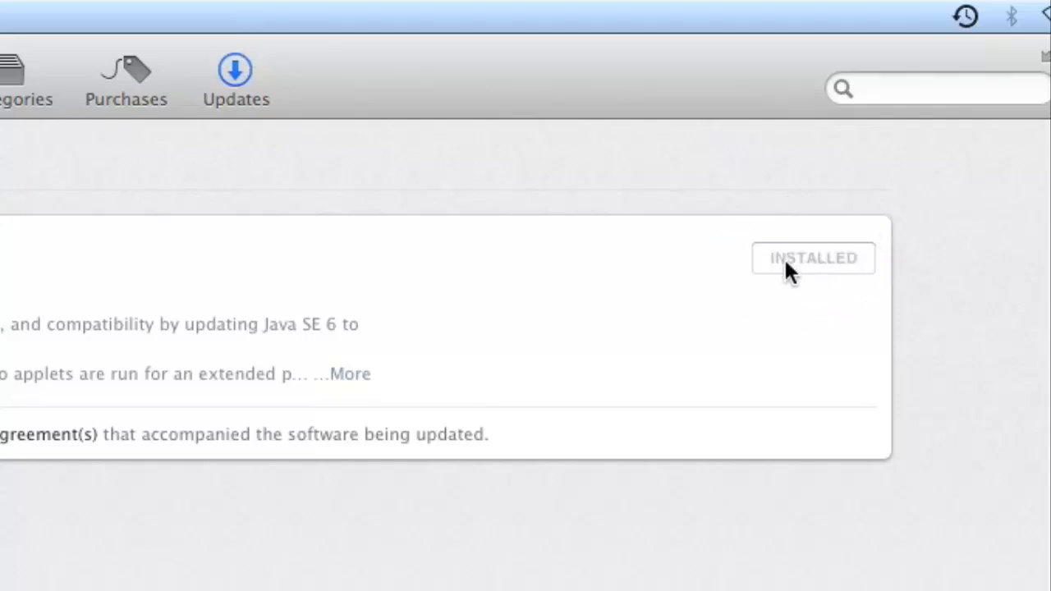
mouse_move(744, 267)
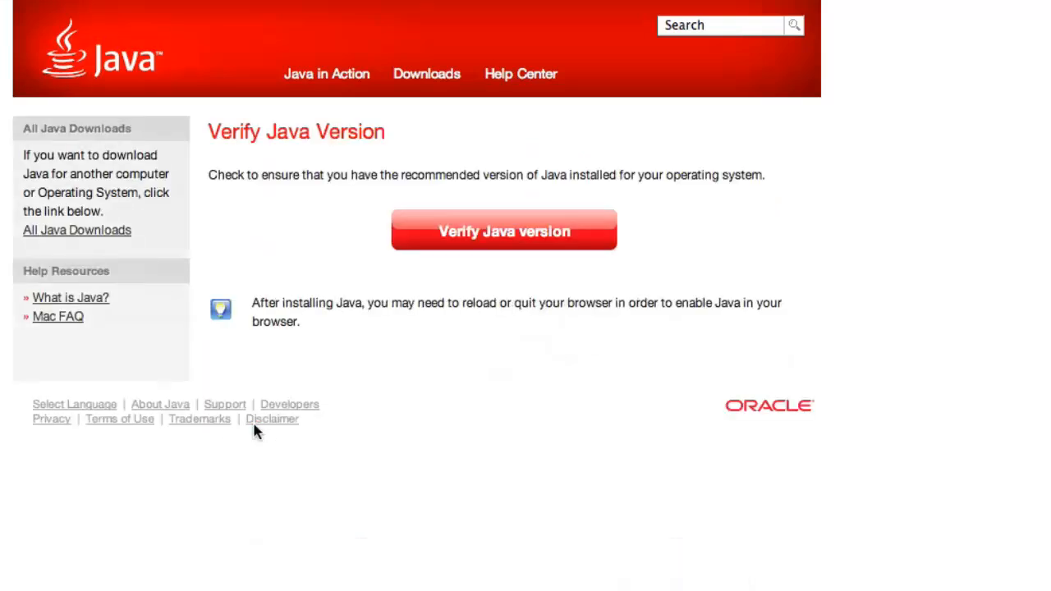
mouse_move(504, 242)
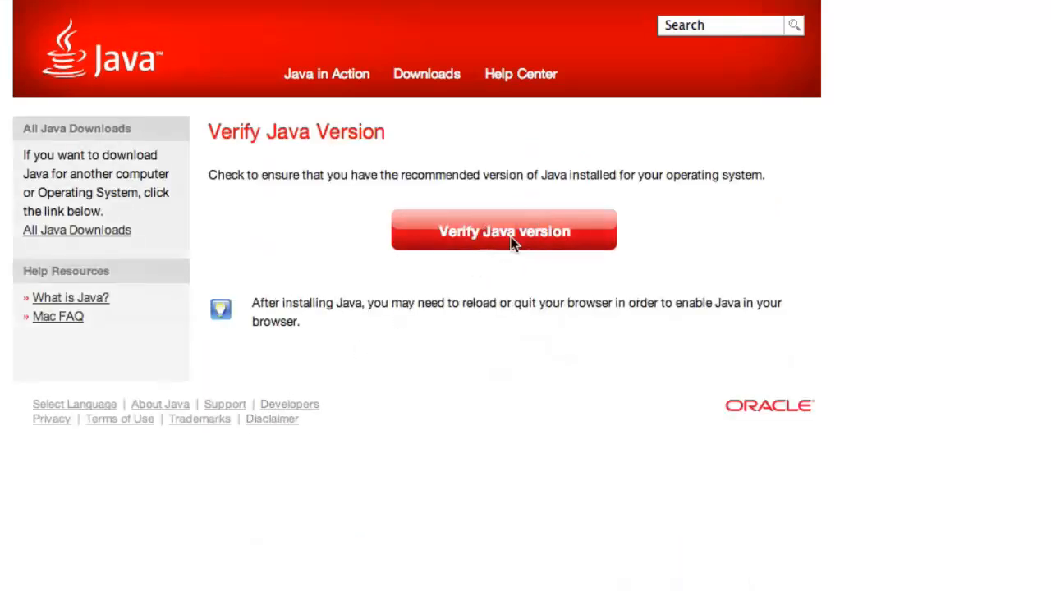
Step: Run Verify Java version on java.com to detect the installed Java
click(504, 231)
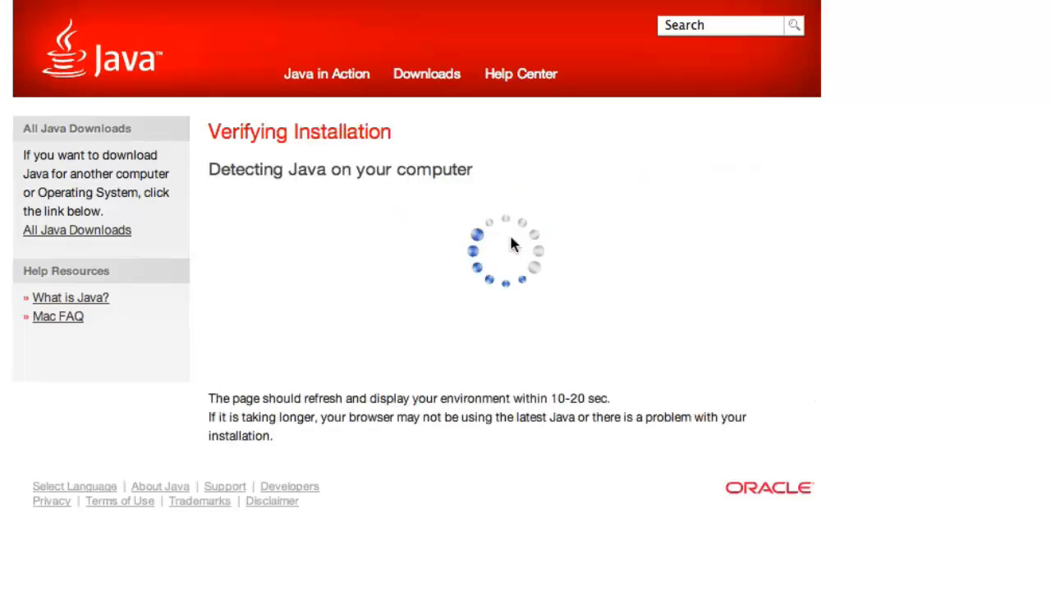
mouse_move(374, 306)
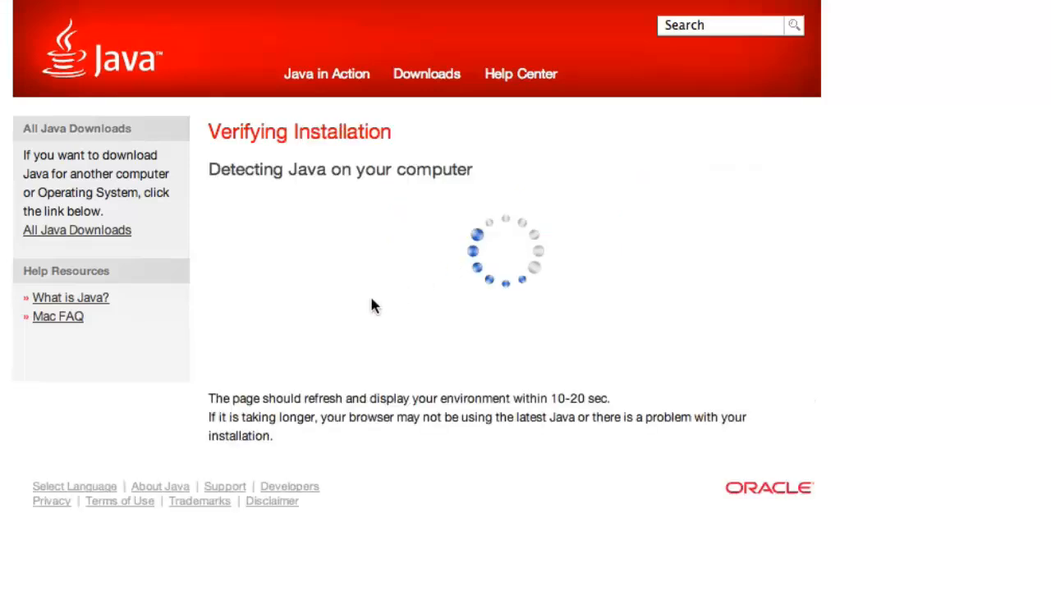